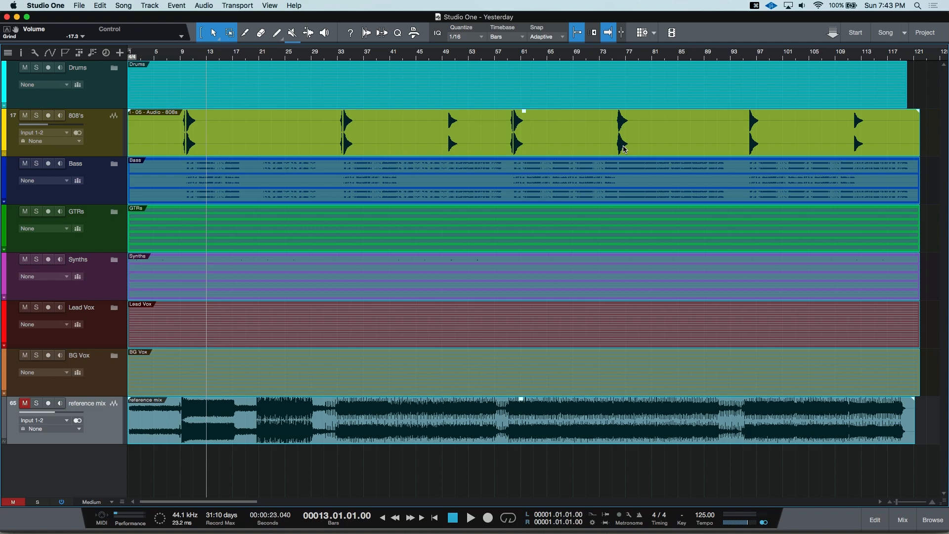
# Open the Console mix view below the arrangement with F3
pyautogui.press('F3')
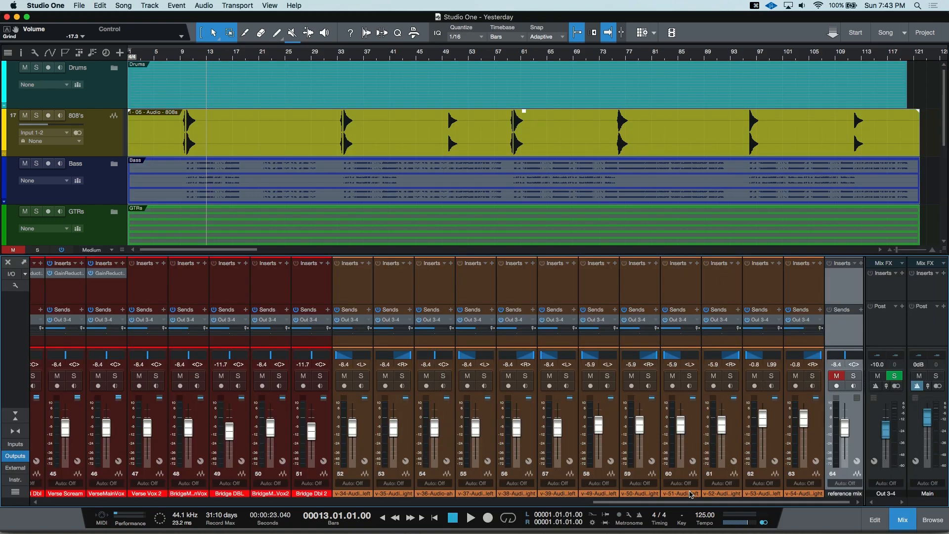
# Scroll the console left to reveal the Grind, Bass DI and Bass Subs strips
pyautogui.hscroll(-3)
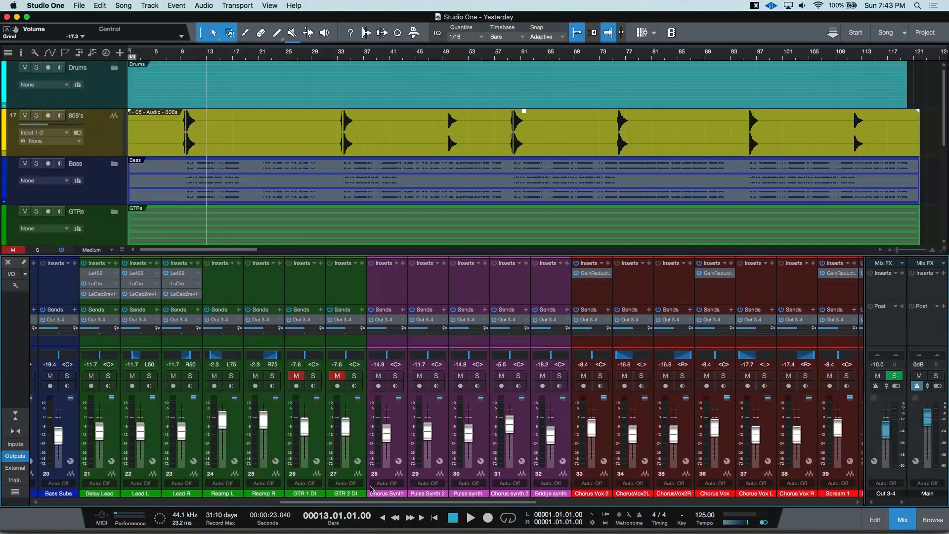
pyautogui.hscroll(-3)
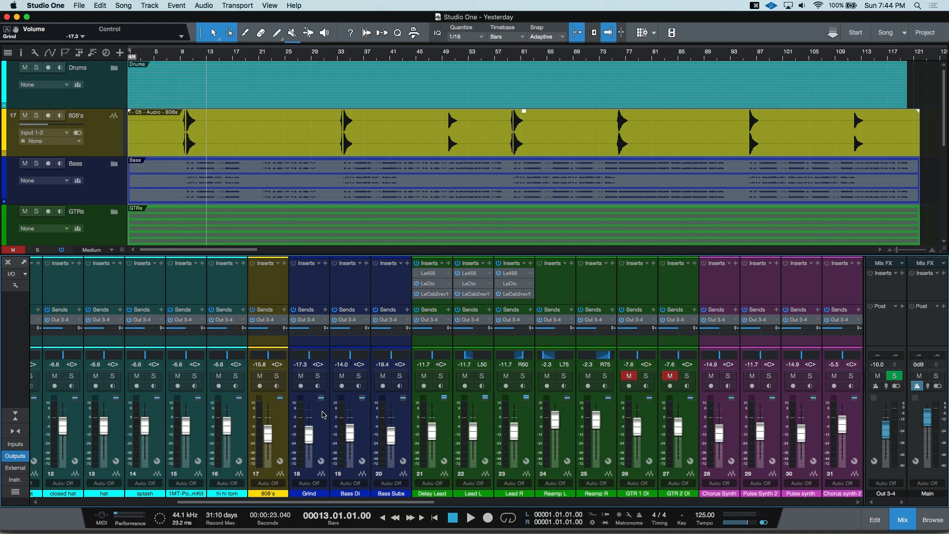
# Select Grind, Bass DI and Bass Subs together in the mixer
pyautogui.click(308, 375)
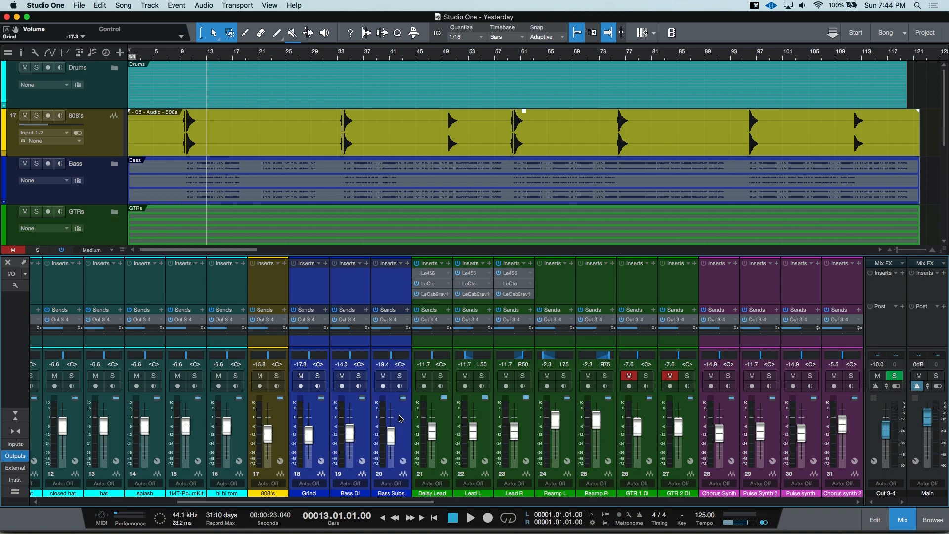
pyautogui.moveTo(442, 415)
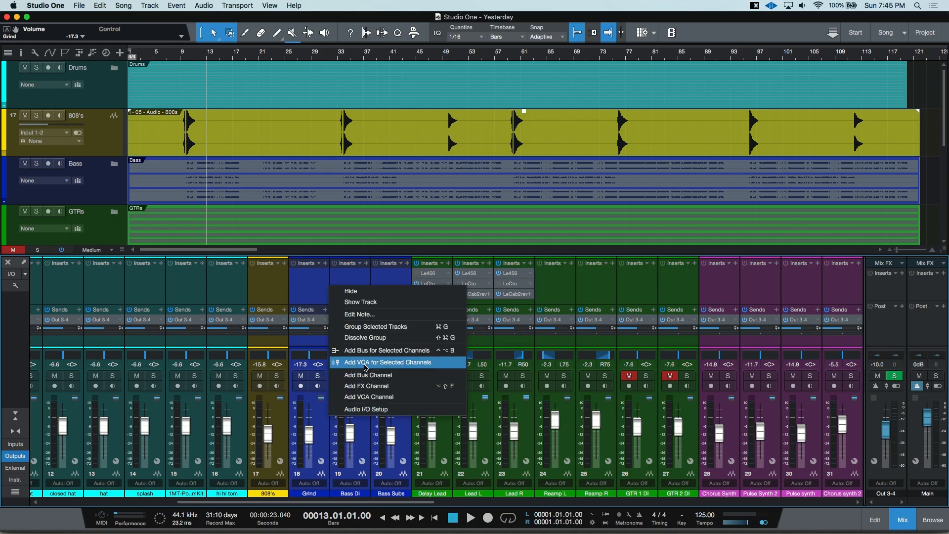
pyautogui.moveTo(375, 354)
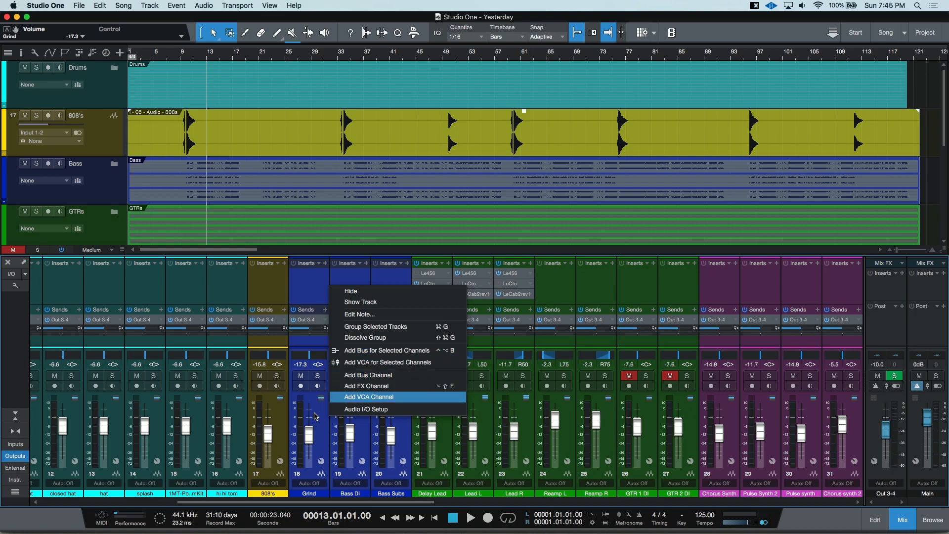
# Add Bus 1 fed by the selected bass channels
pyautogui.click(368, 375)
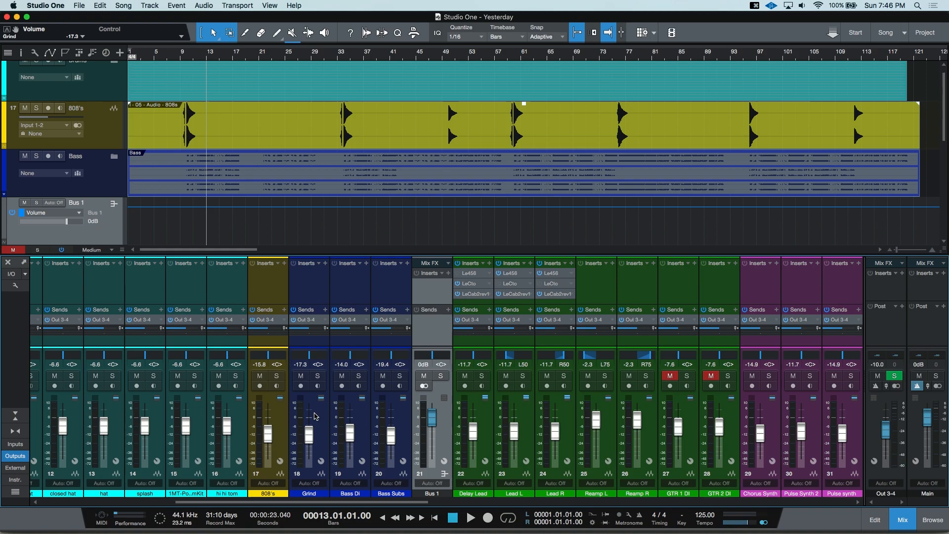
# Open the console display options menu to add an FX channel
pyautogui.click(17, 286)
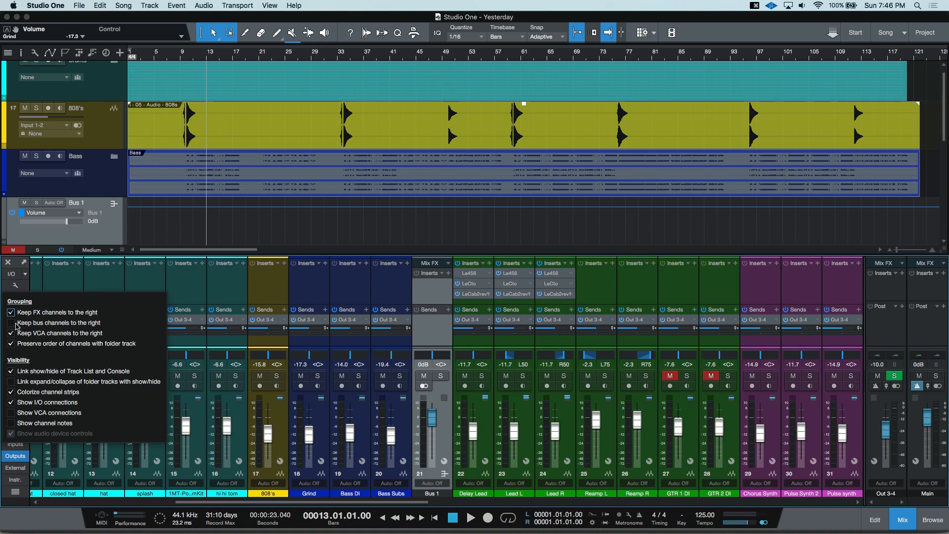
pyautogui.moveTo(16, 327)
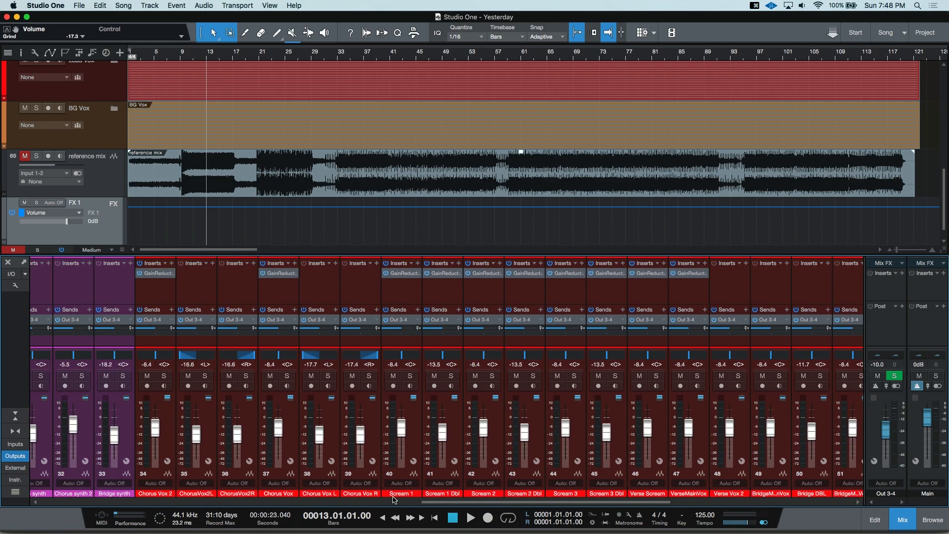
# Turn on the I/O display to show each channel's input and output routing
pyautogui.hscroll(-3)
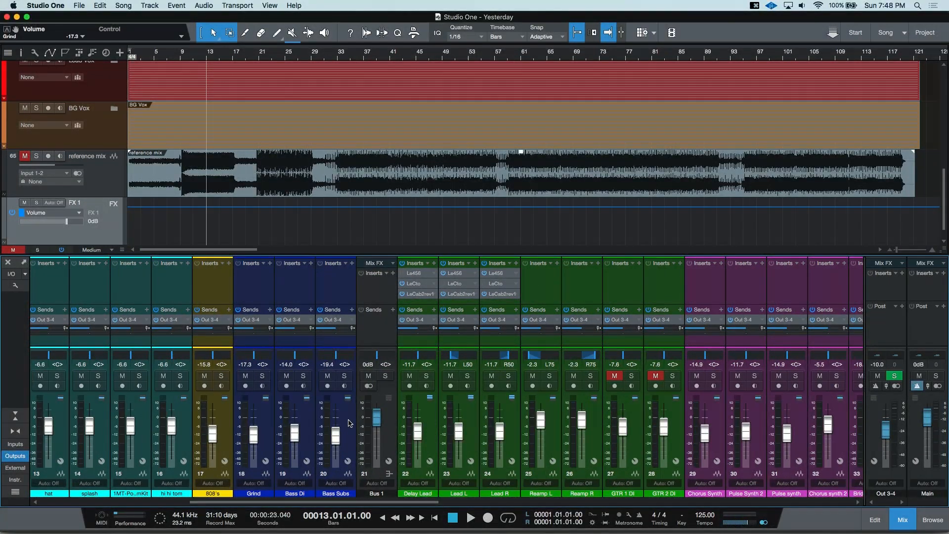
pyautogui.click(335, 363)
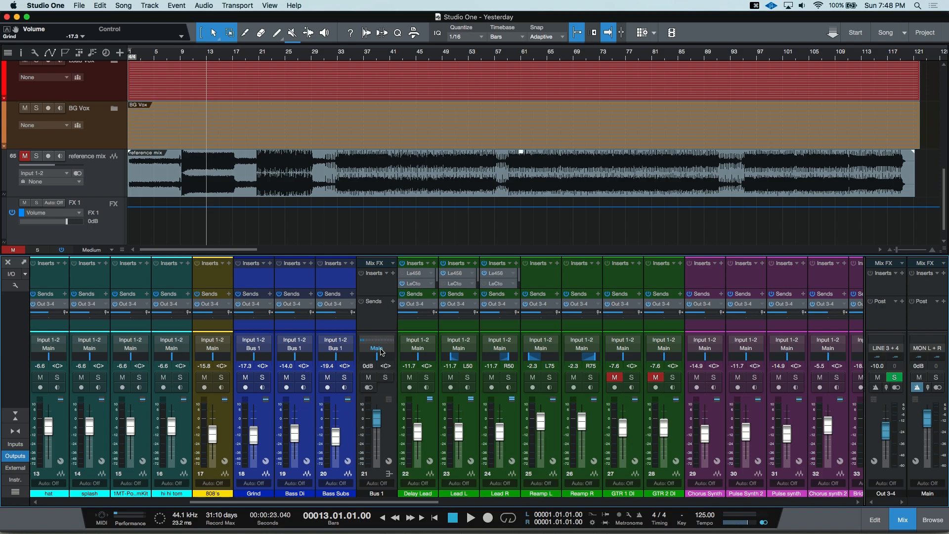
pyautogui.moveTo(310, 416)
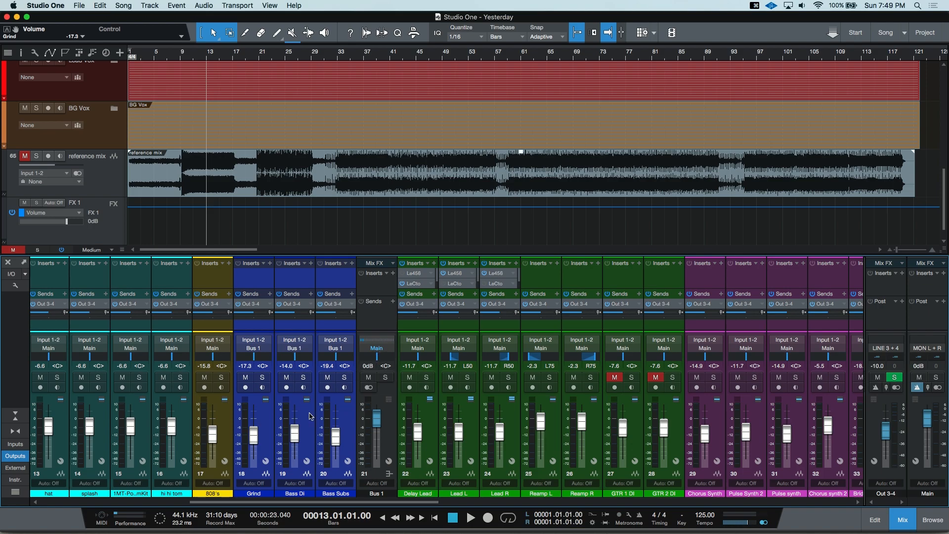
pyautogui.moveTo(301, 361)
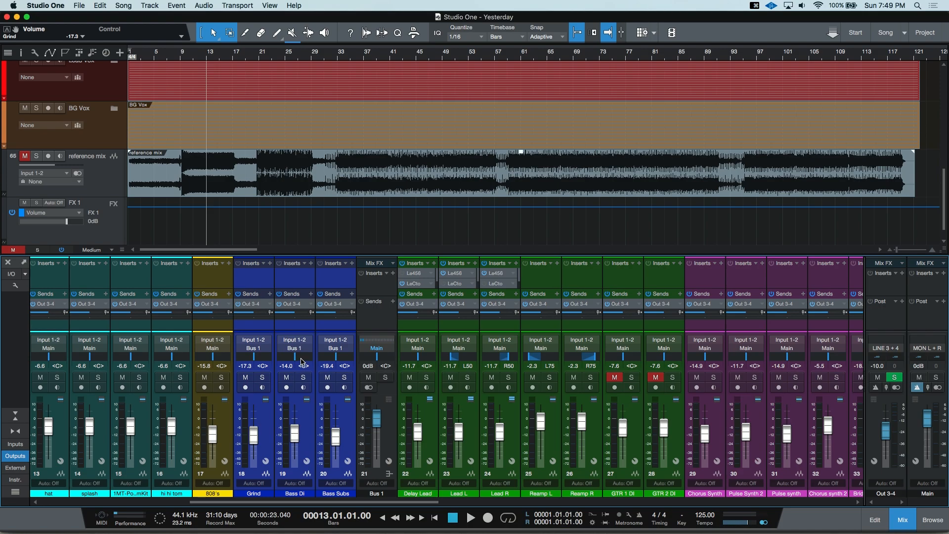
# Change the bass channels' output from Bus 1 to FX 1
pyautogui.click(294, 348)
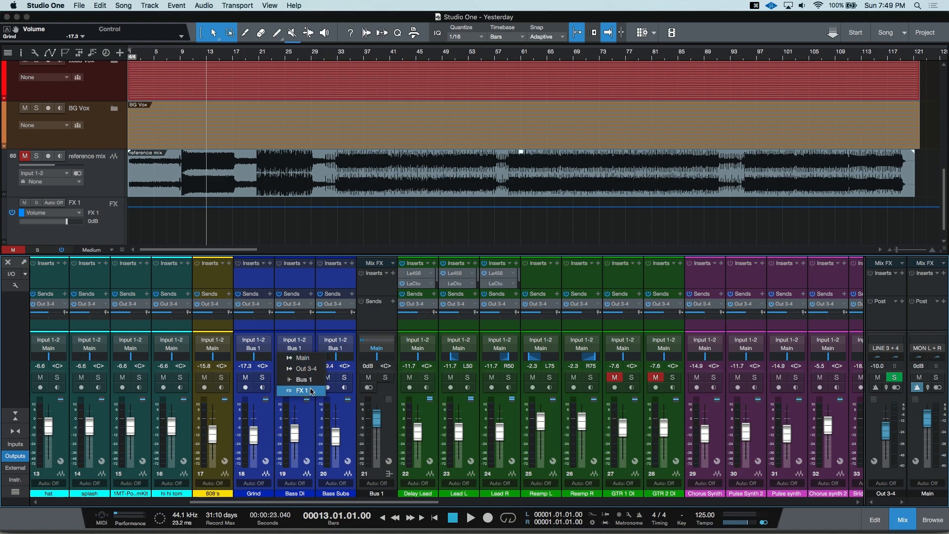
pyautogui.click(302, 390)
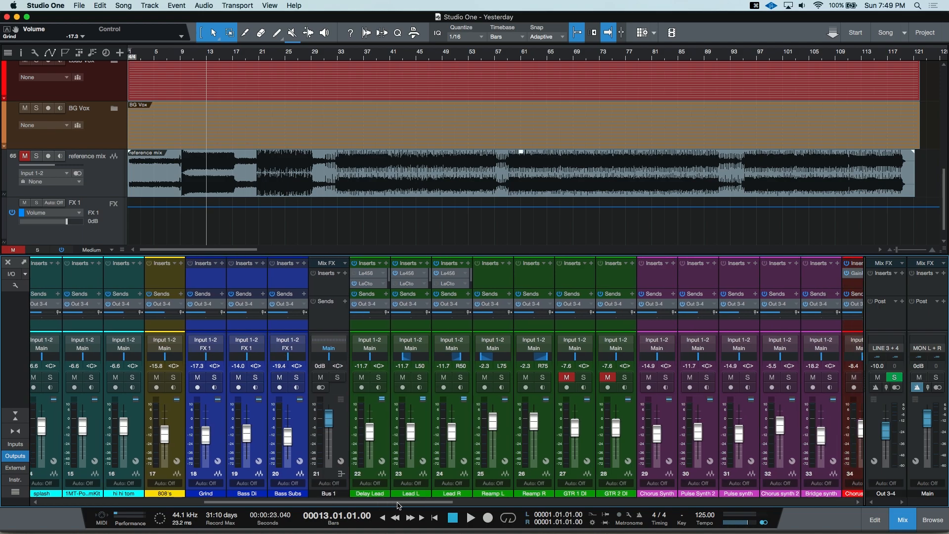
# Scroll right to the end of the console and select the FX 1 channel strip
pyautogui.hscroll(3)
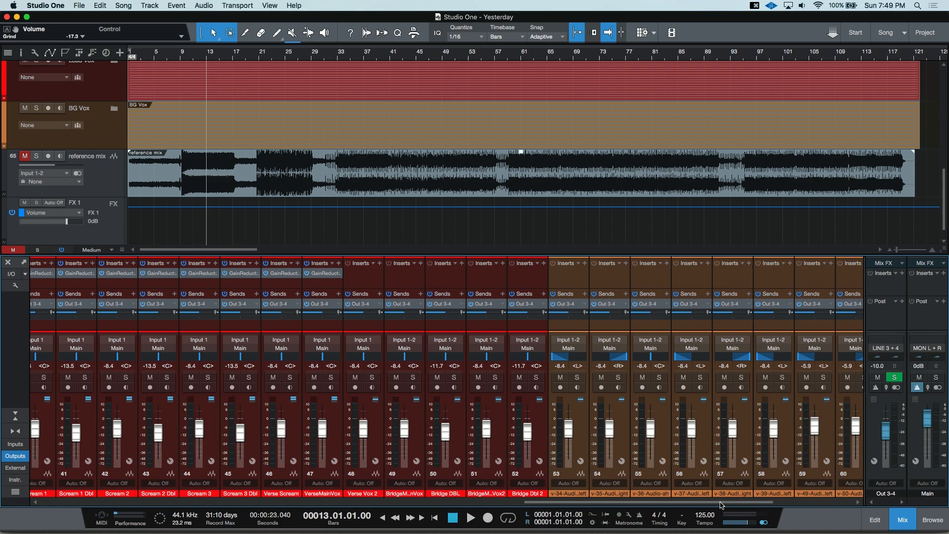
pyautogui.hscroll(3)
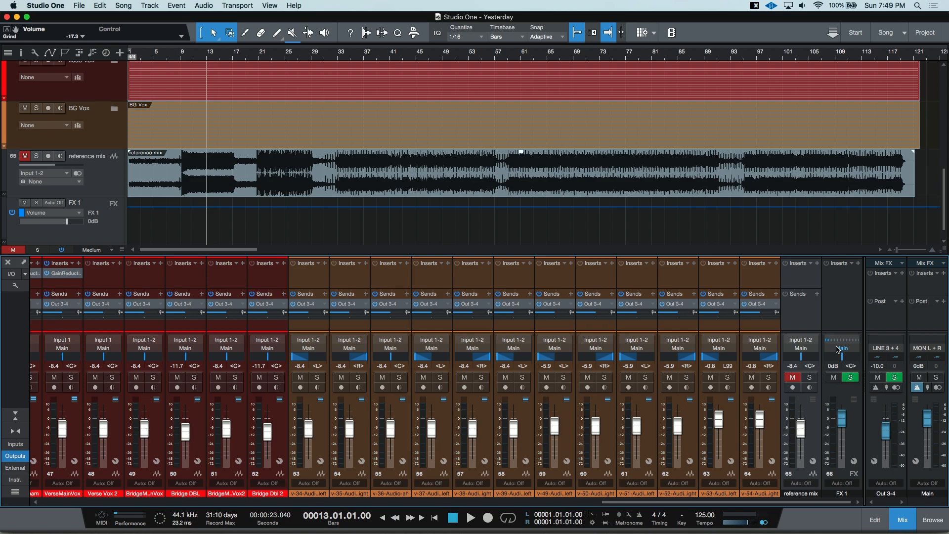
pyautogui.click(850, 376)
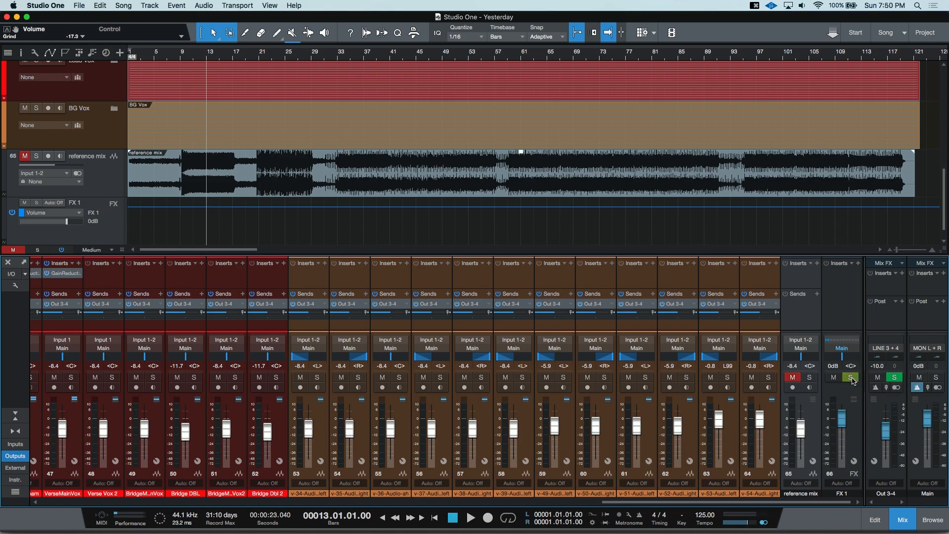